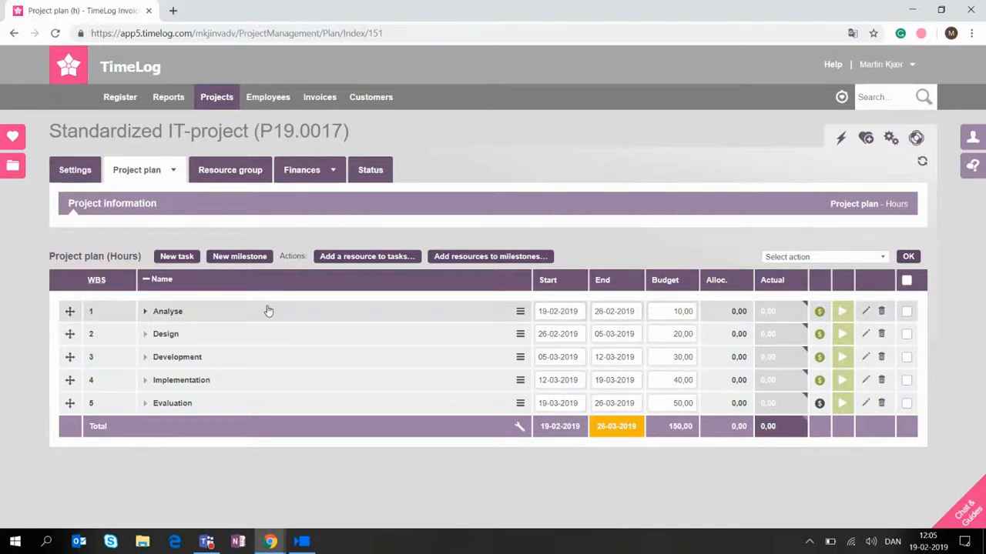
mouse_move(266, 386)
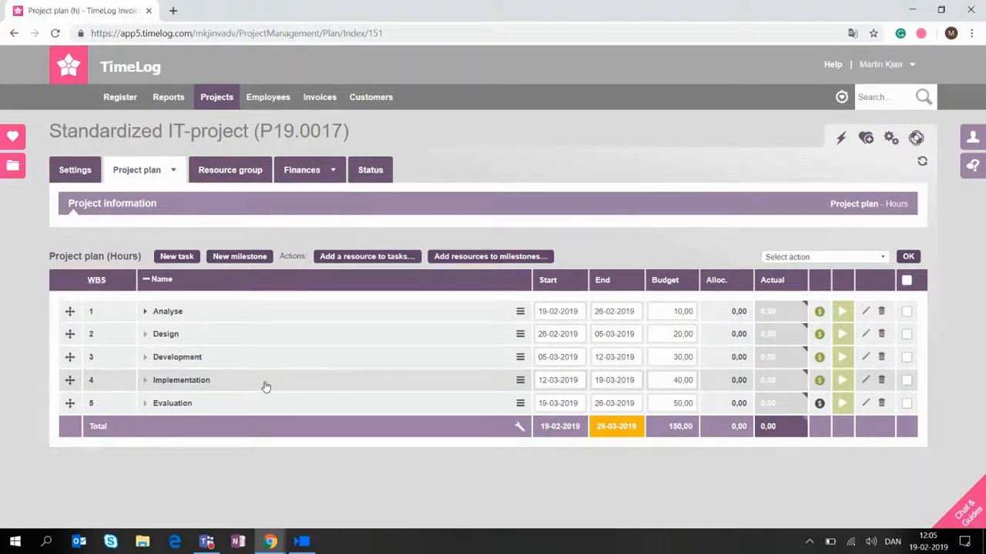
mouse_move(327, 418)
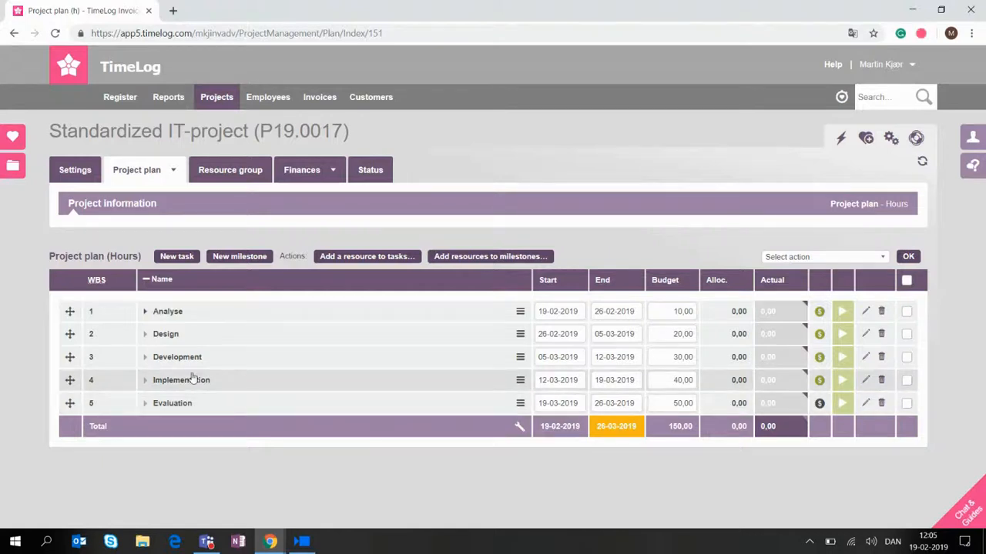
click(145, 311)
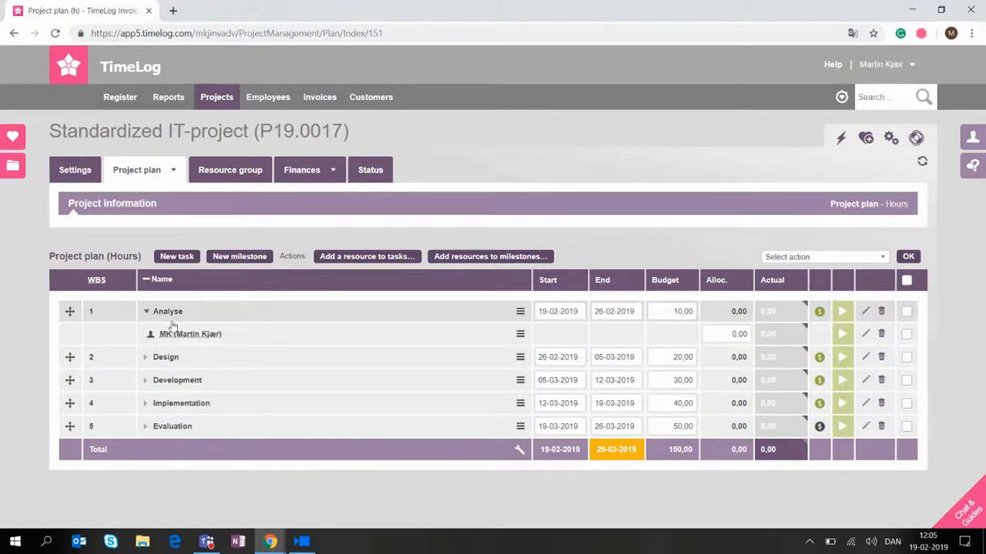
mouse_move(701, 353)
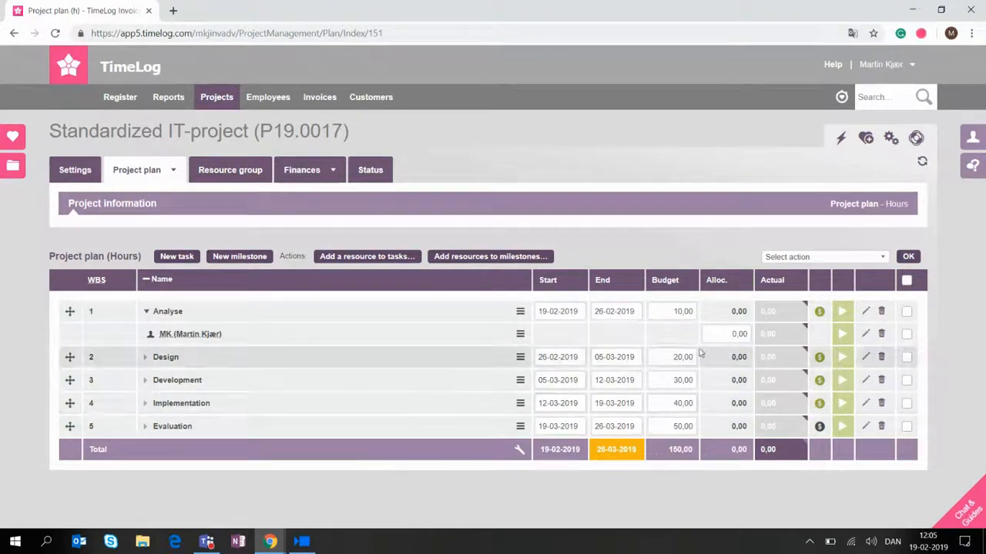
click(724, 333)
text(10)
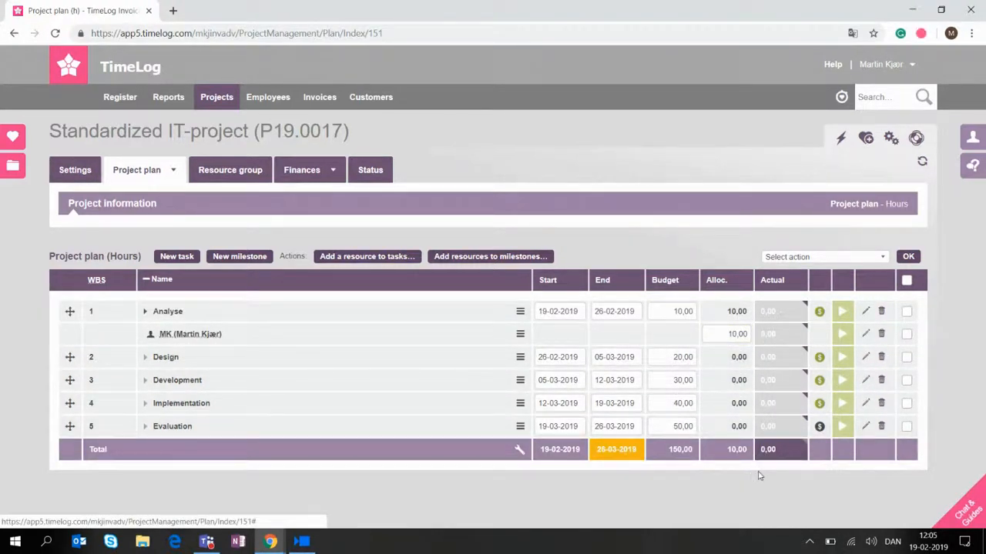
mouse_move(752, 494)
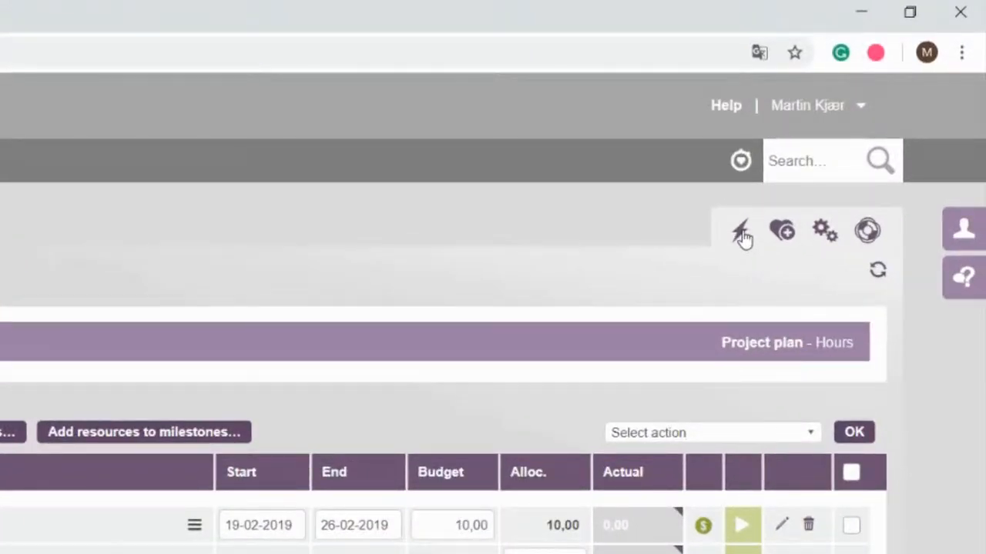
Step: From the project actions menu, save a template named 'It Project' described as '5 tasks'
click(740, 230)
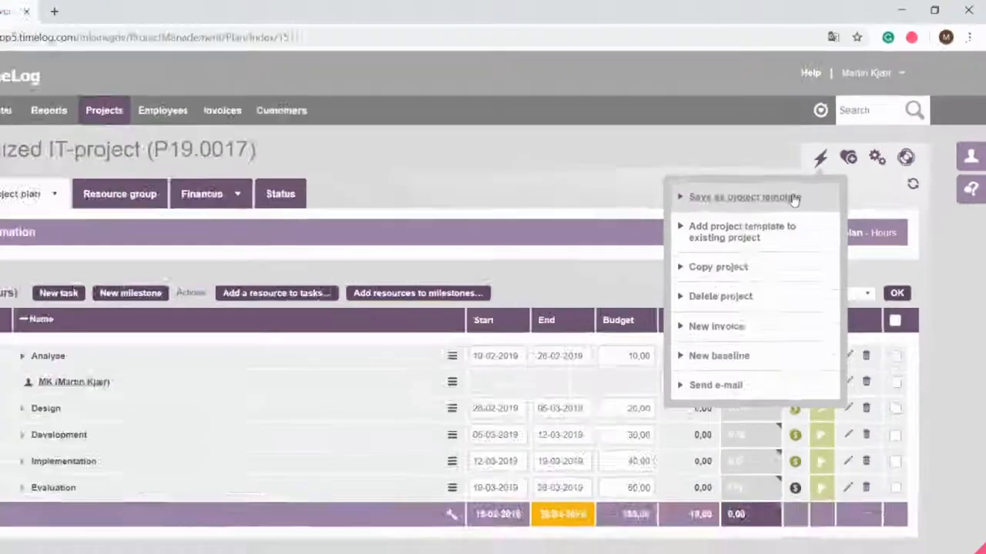
click(742, 197)
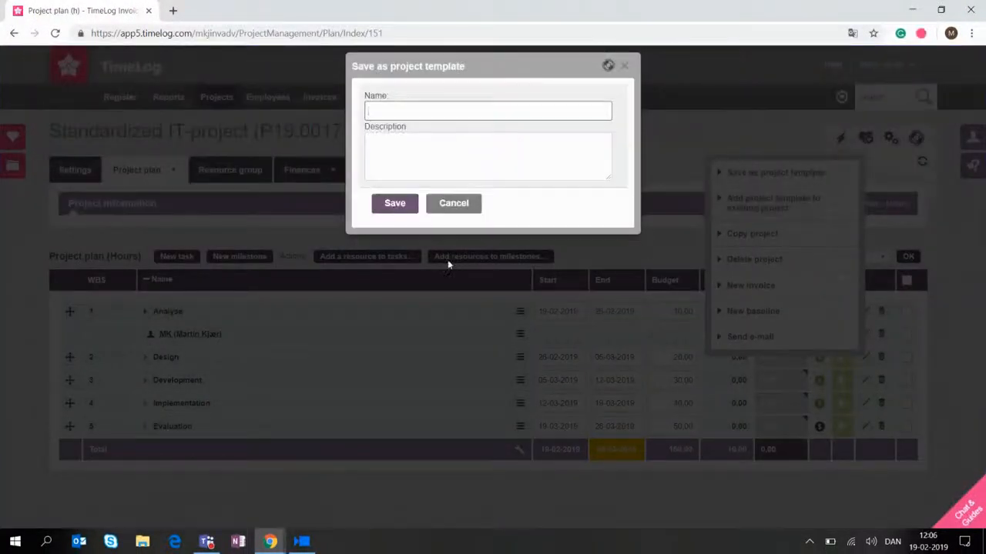
text(IT-project)
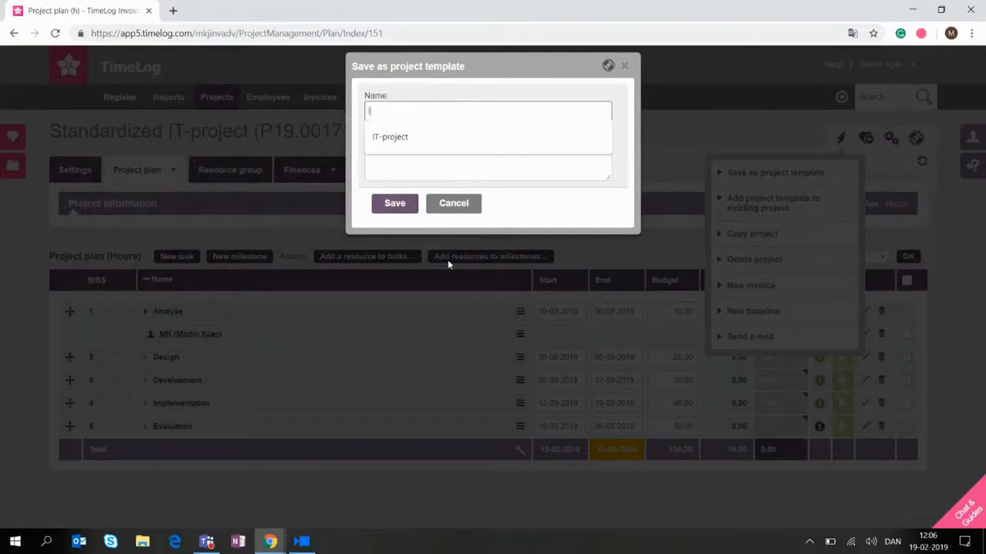
text(It Proejct)
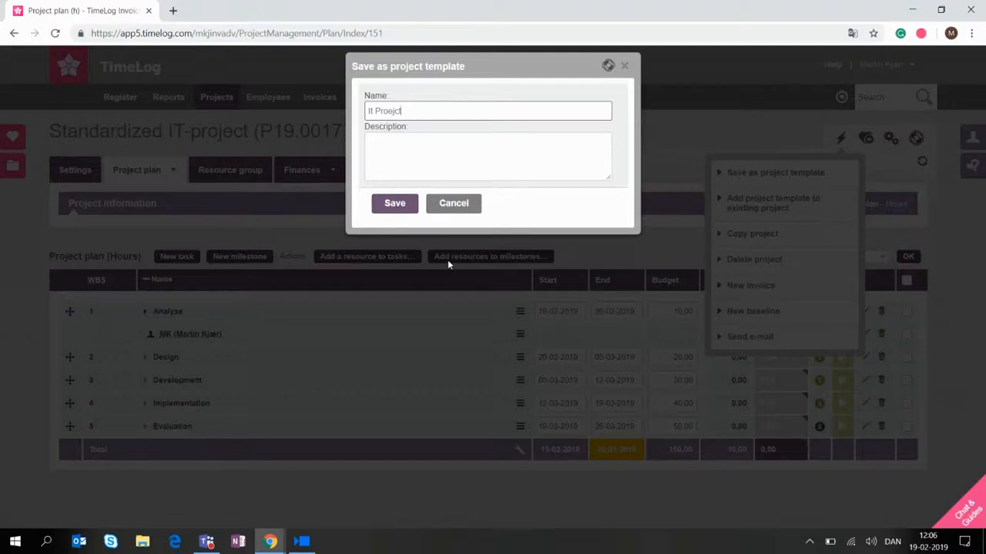
key(Backspace)
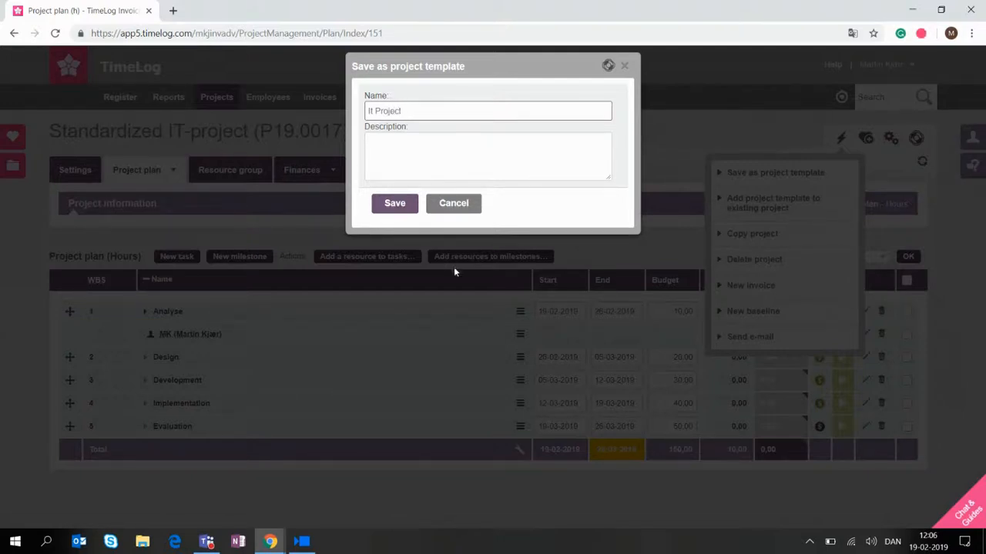
text(5)
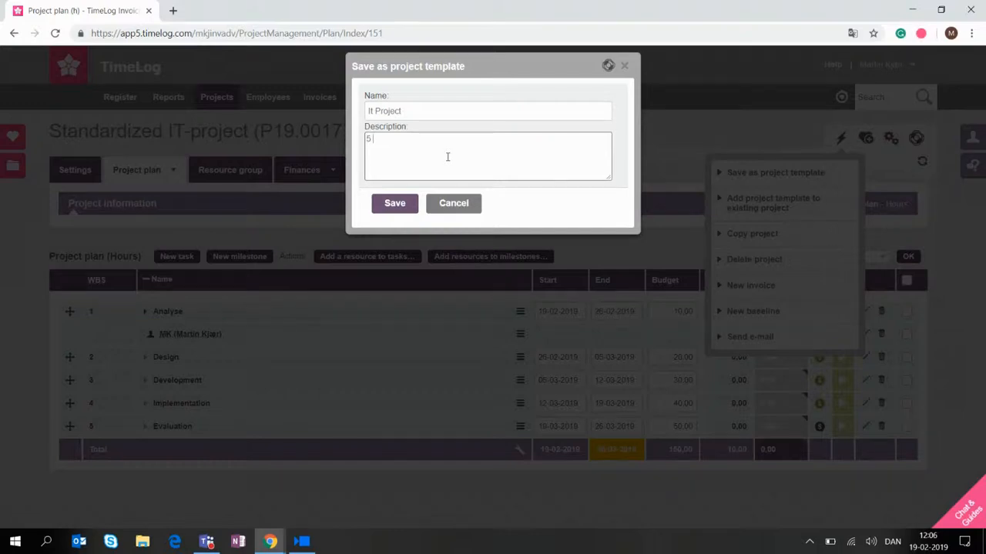
text(tas)
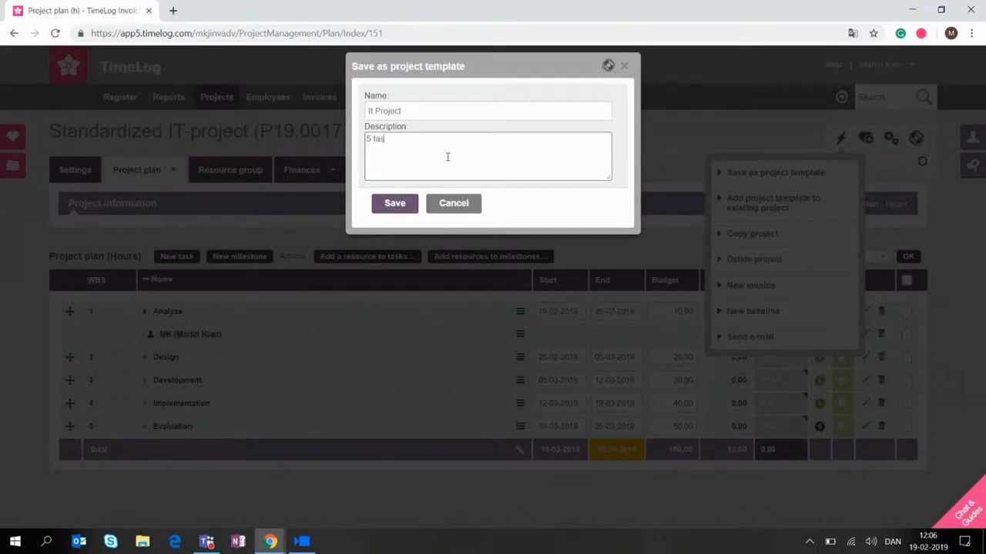
click(395, 202)
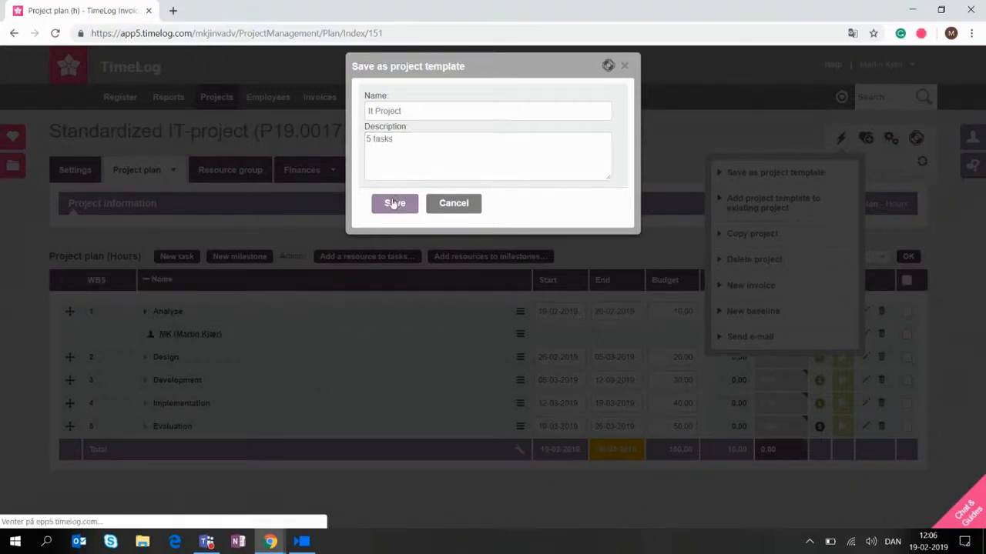
click(394, 202)
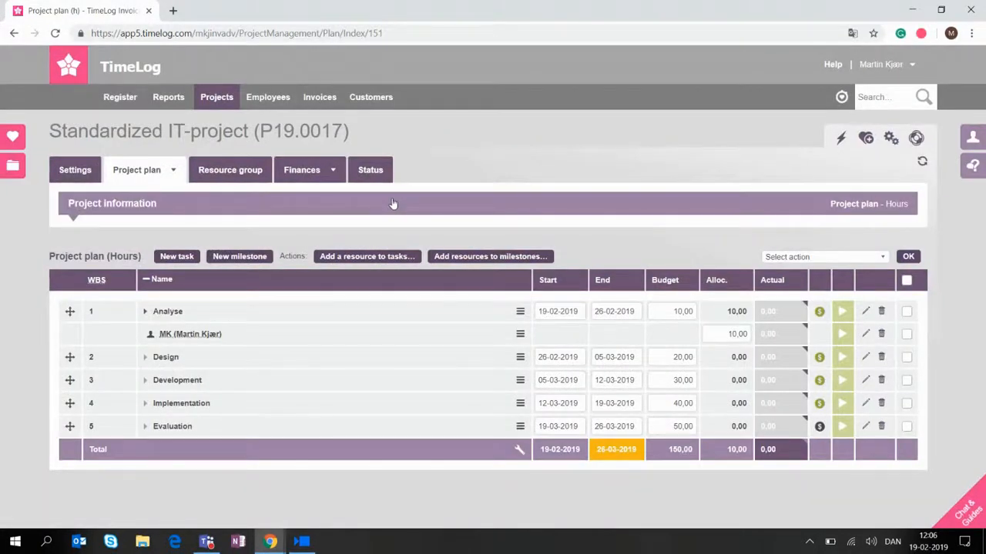
mouse_move(499, 241)
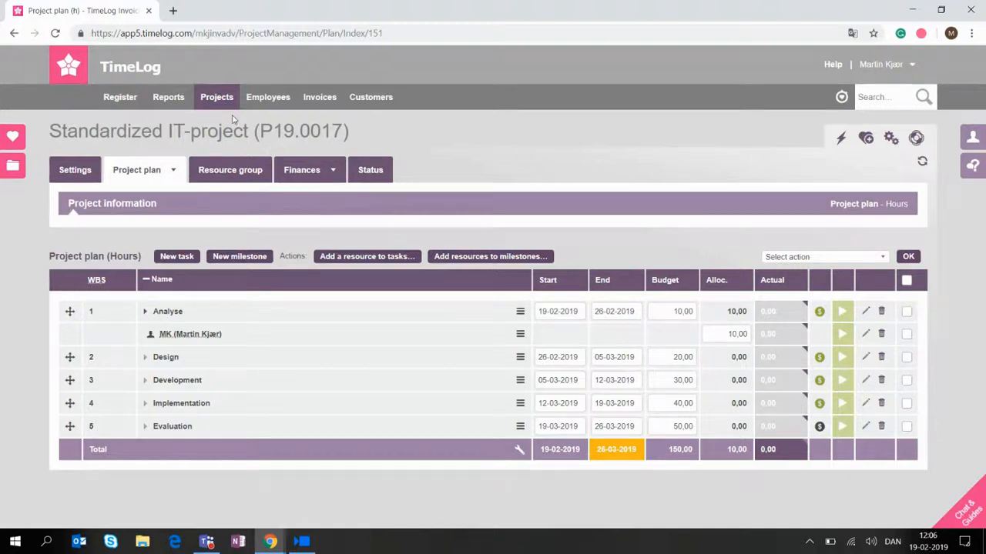
Step: Open the Projects menu in the top navigation bar
click(216, 96)
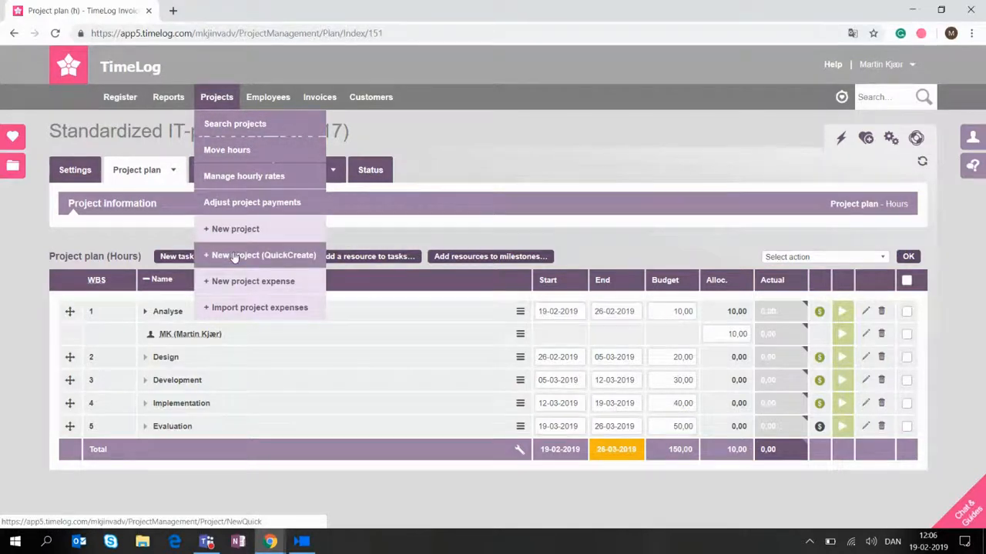
Step: Quick-create a project named 'New IT Project' with customer Alvent (180006)
click(262, 255)
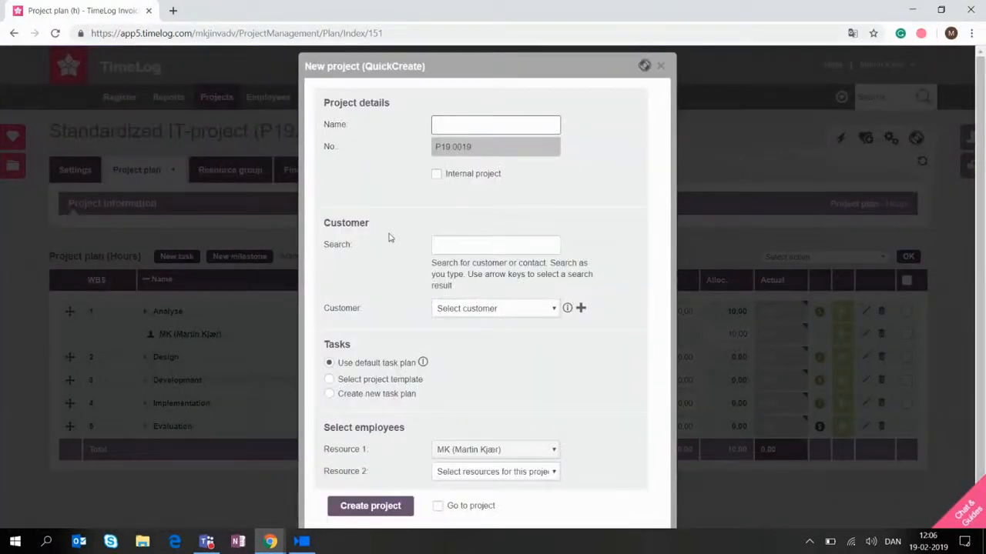
text(New IT)
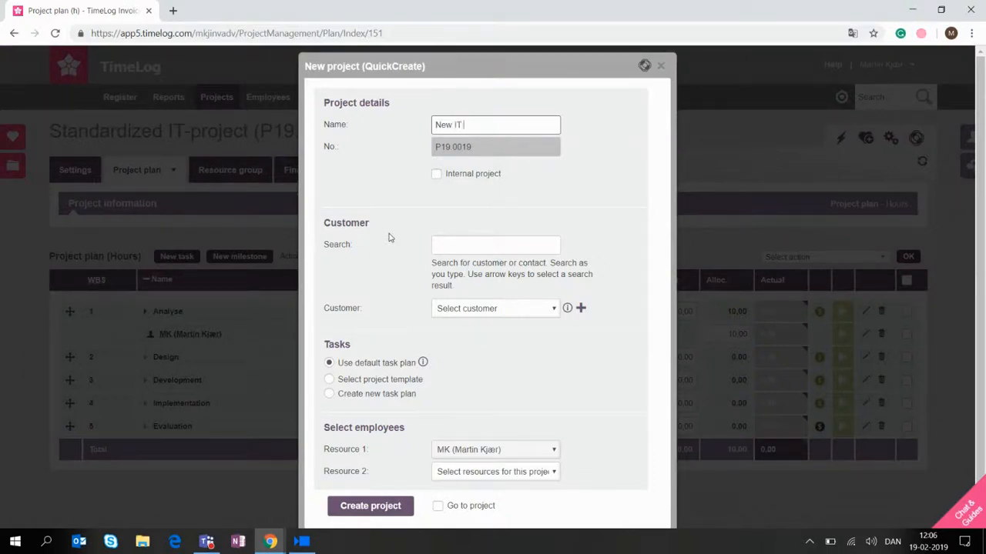
text(Projec)
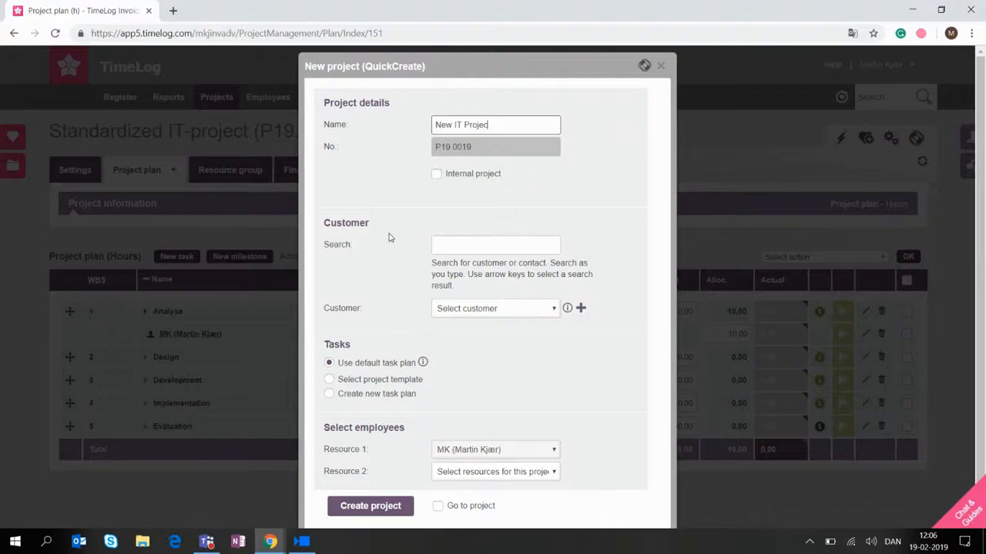
click(495, 308)
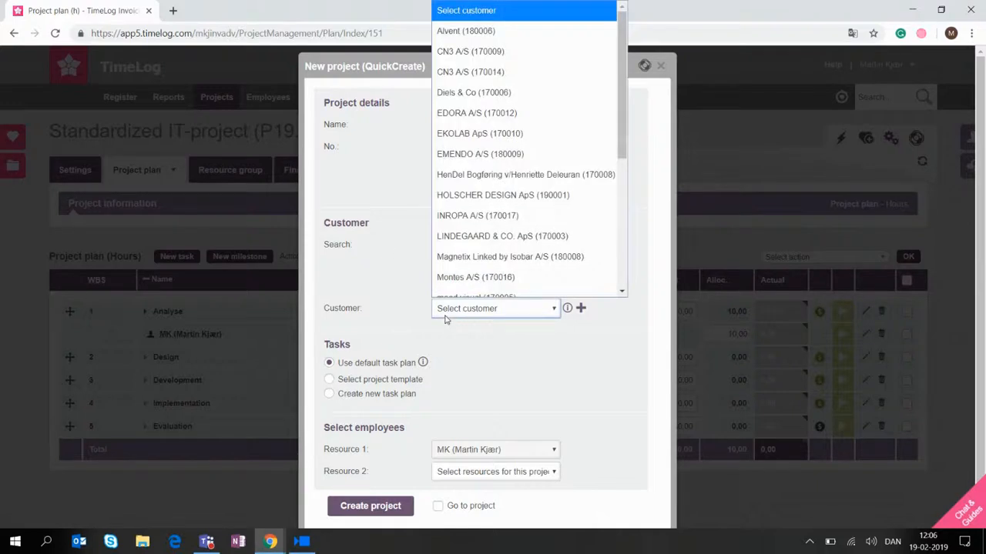
click(465, 31)
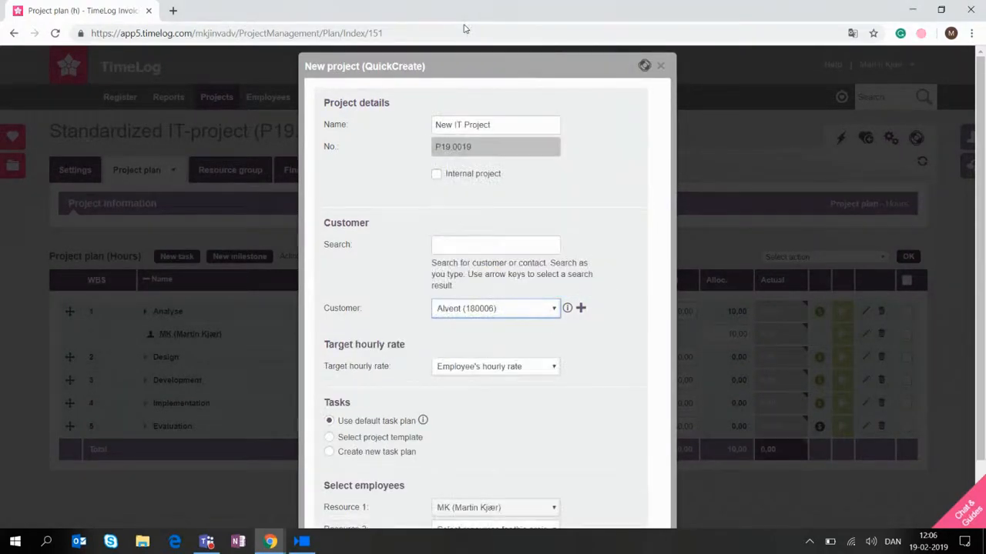
scroll(down, 3)
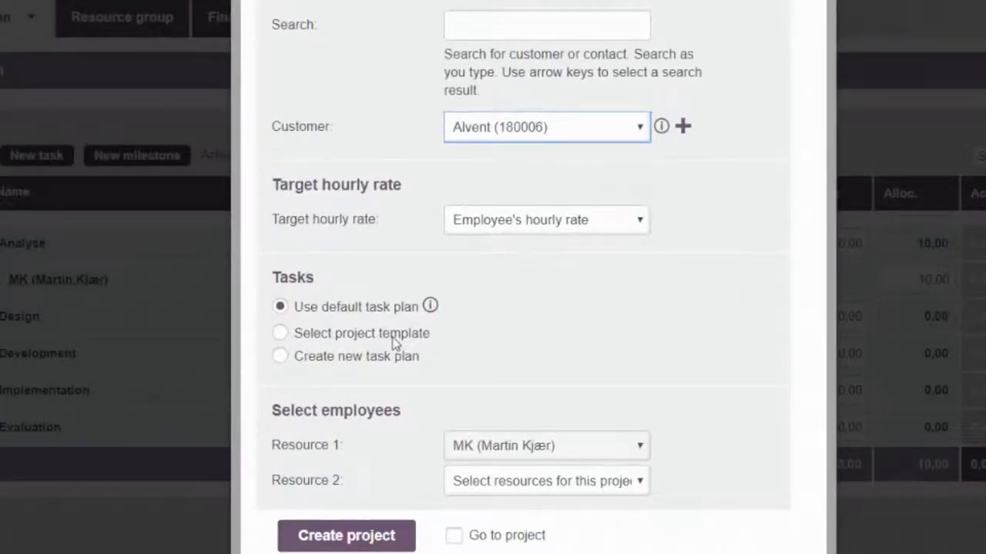
Step: Select the It Project template, tick Go to project, and submit Create project
click(280, 333)
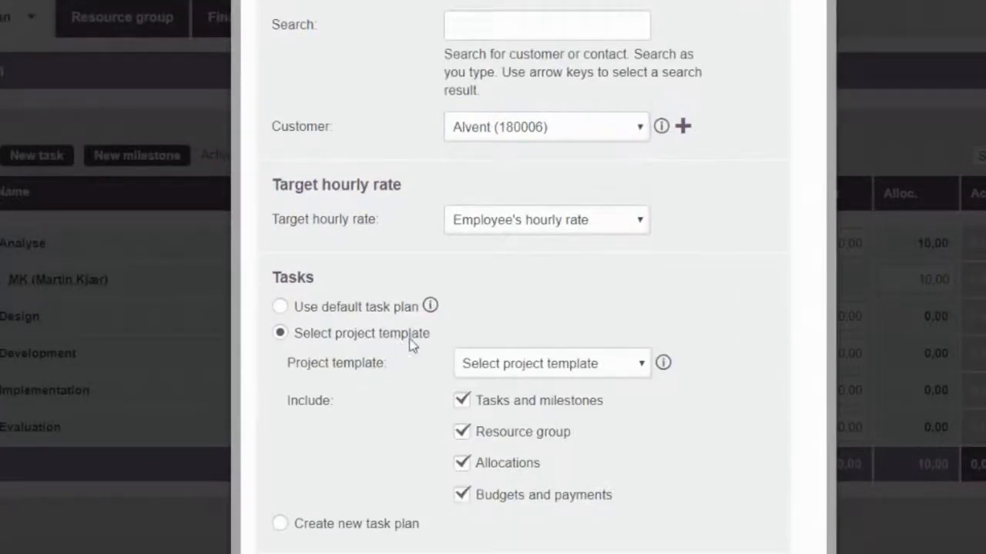
scroll(down, 3)
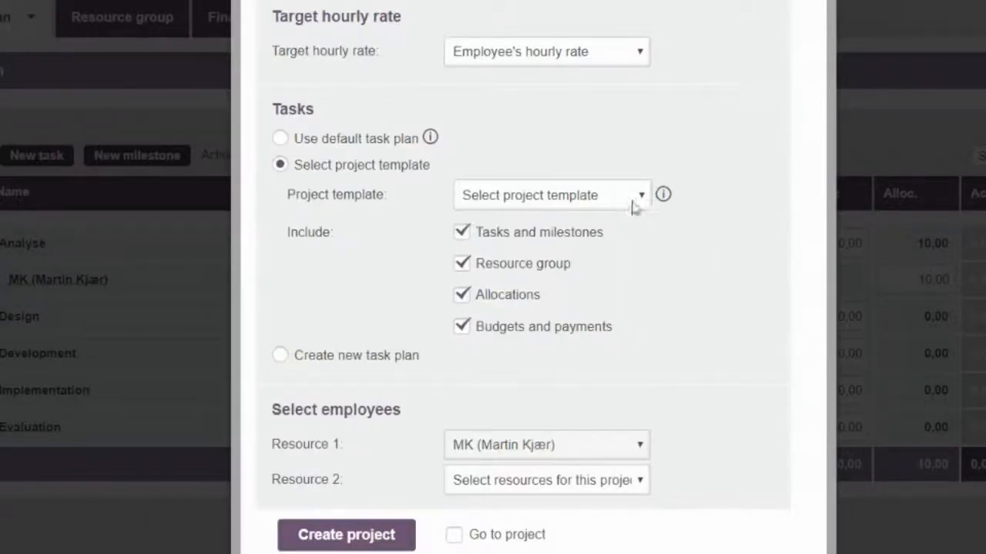
click(551, 194)
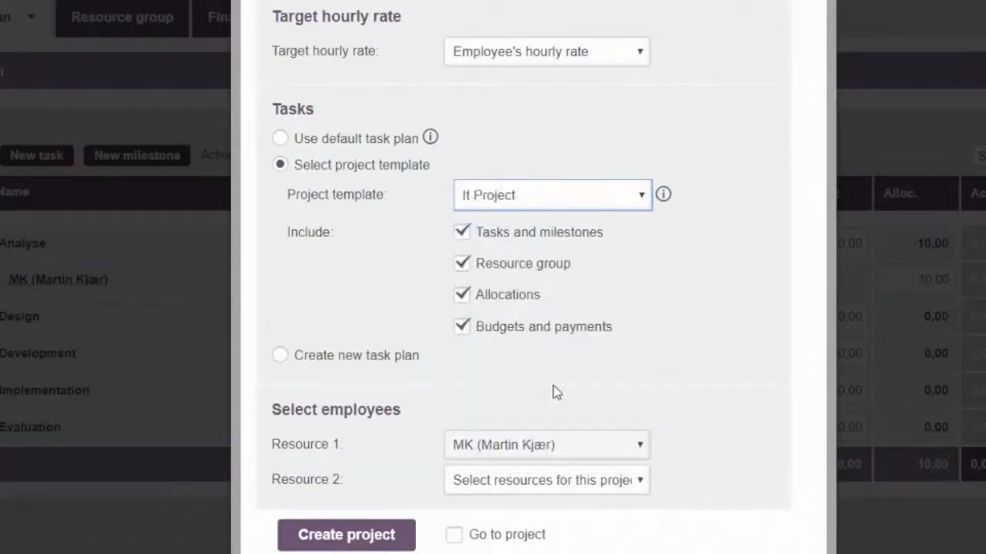
mouse_move(652, 374)
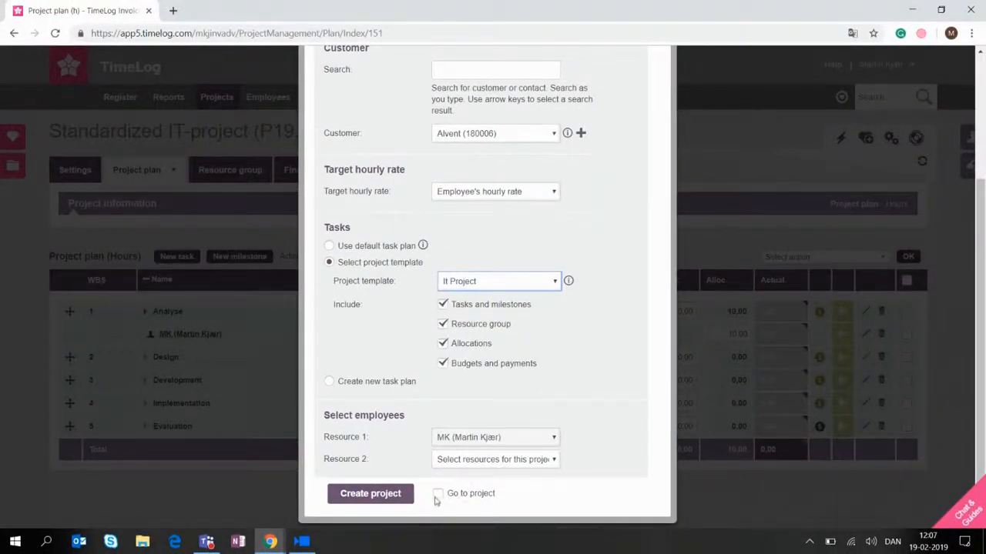
click(438, 494)
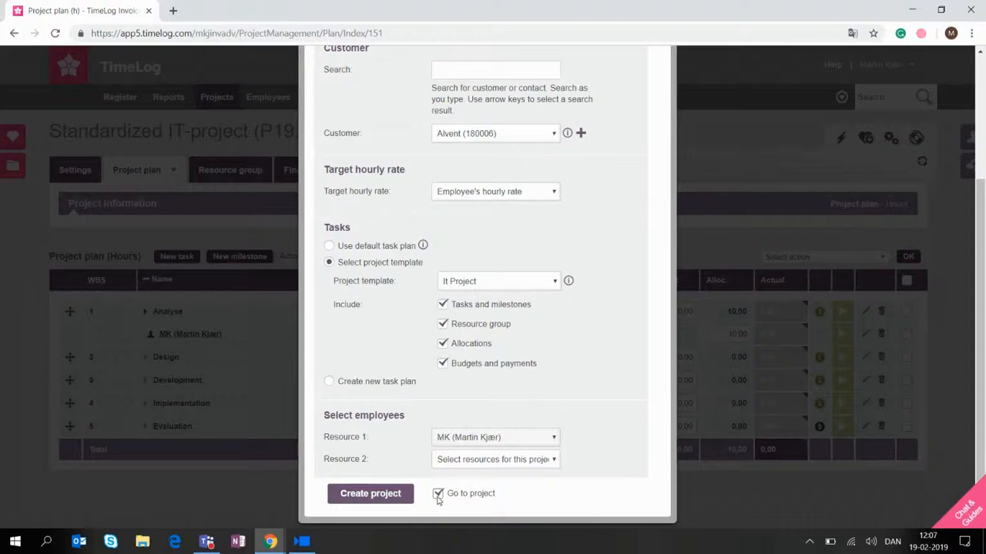
click(370, 494)
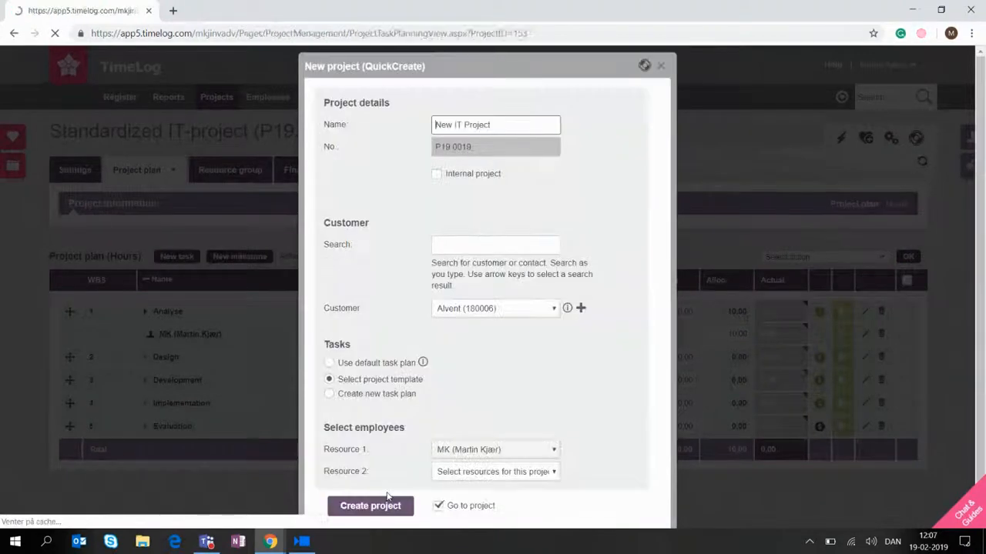
Step: Confirm creation so New IT Project (P19.0019) opens with its five-task plan
click(369, 506)
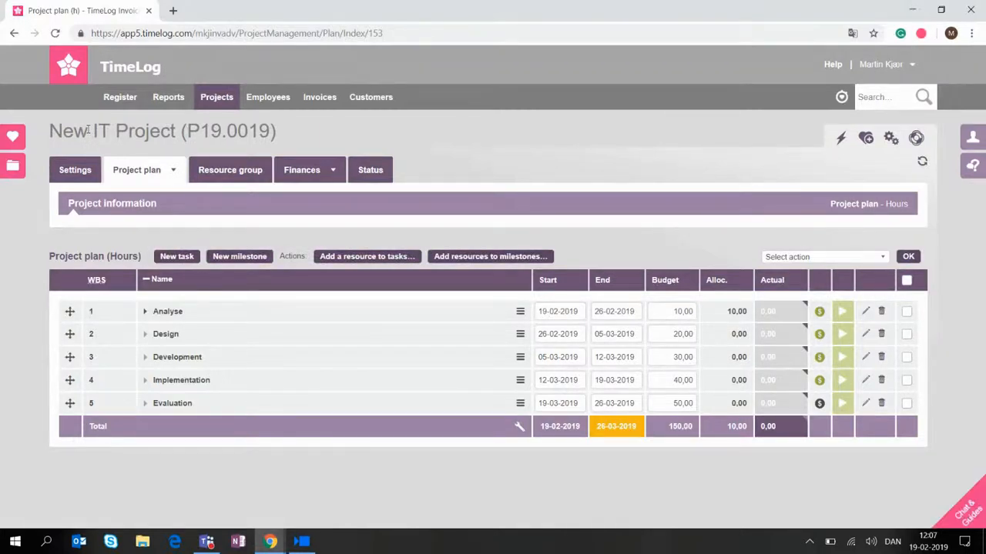
mouse_move(269, 337)
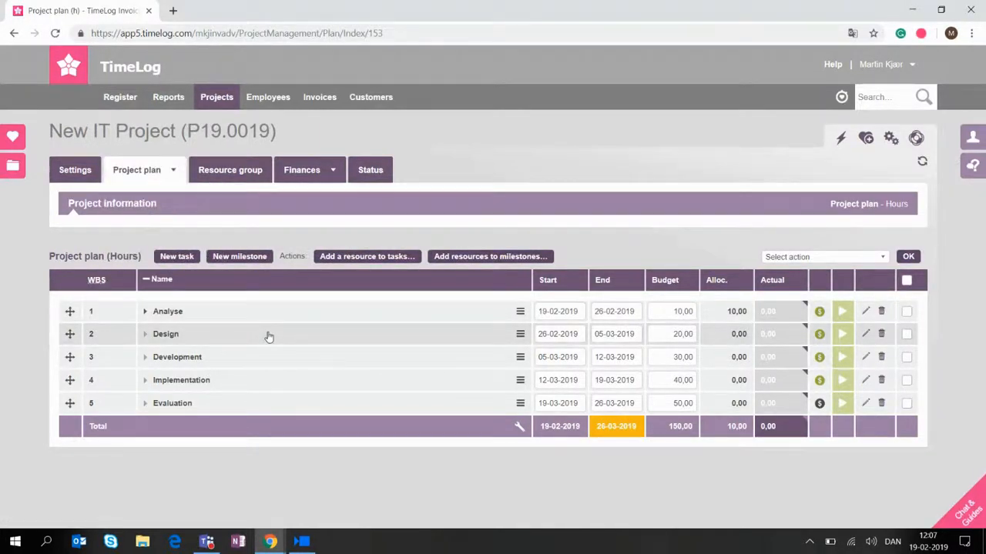